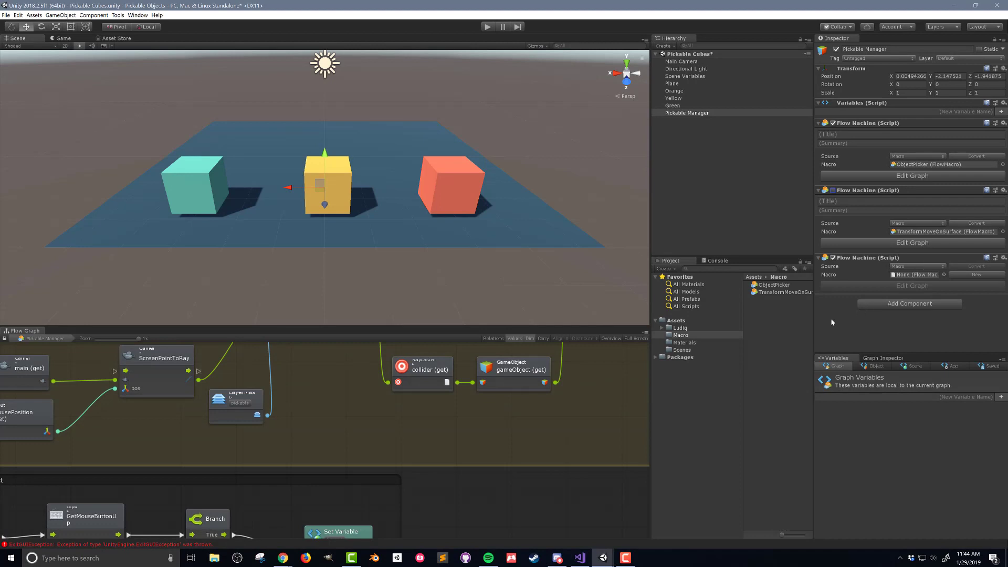
mouse_move(814, 303)
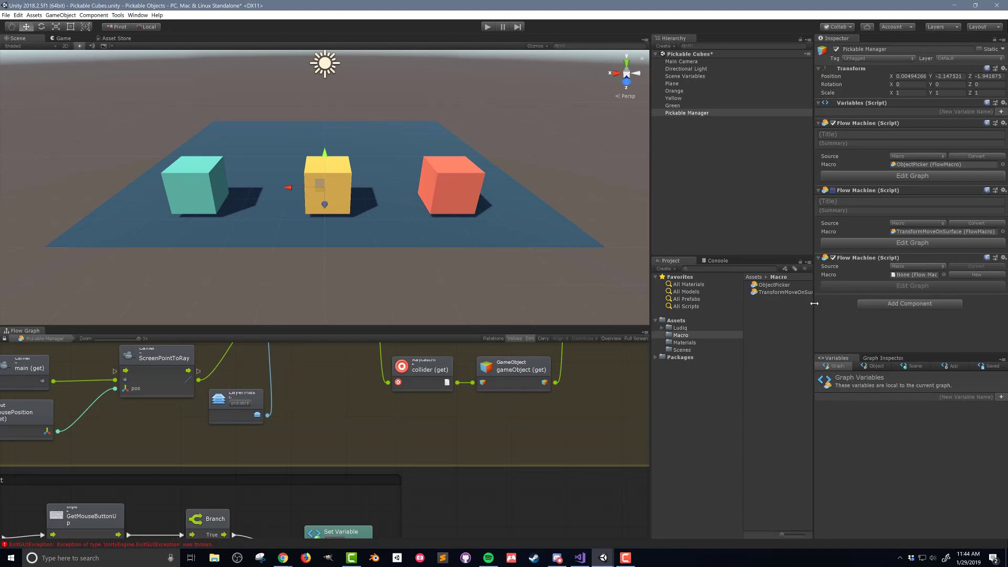
- Duplicate the TransformMoveOnSurface macro as RBMoveOnSurface and open the new macro
click(783, 292)
text(RB)
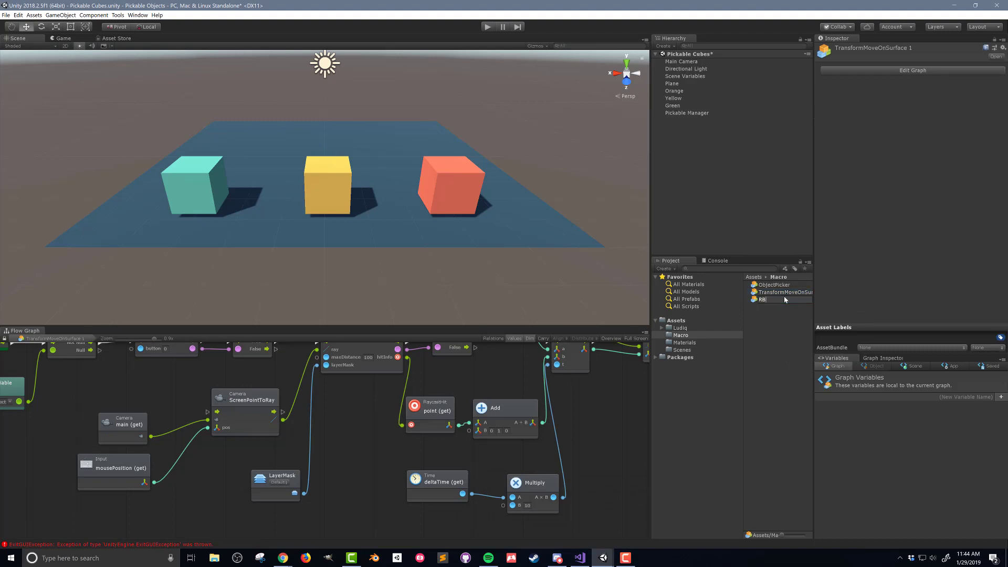
click(781, 292)
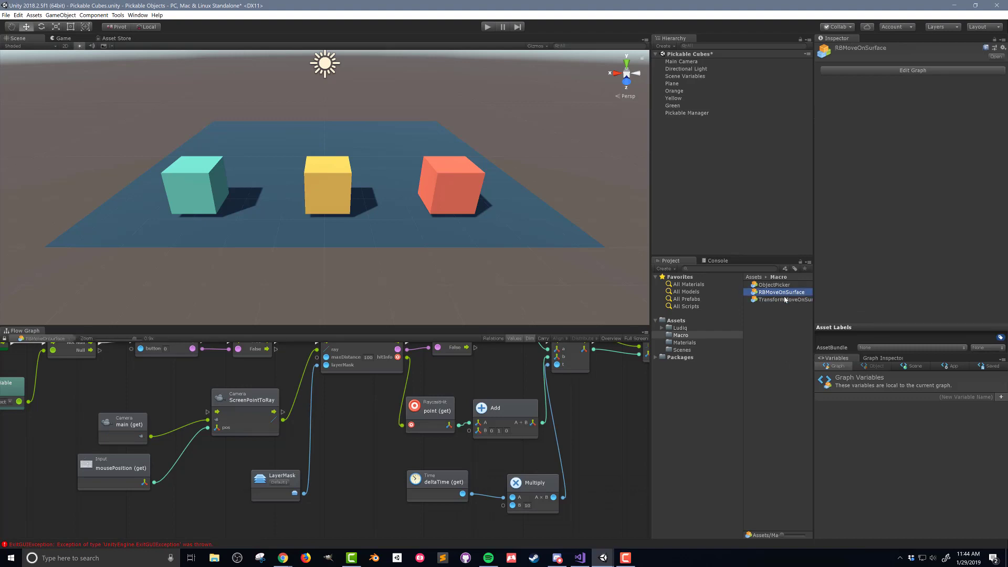
click(687, 112)
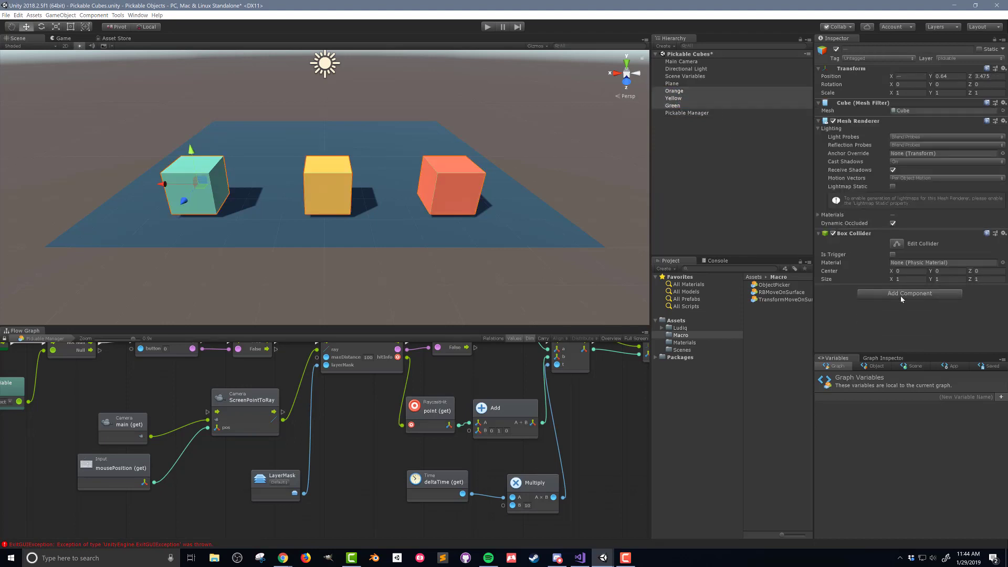
- Add a Rigidbody component with gravity to the Orange, Yellow and Green cubes
click(909, 293)
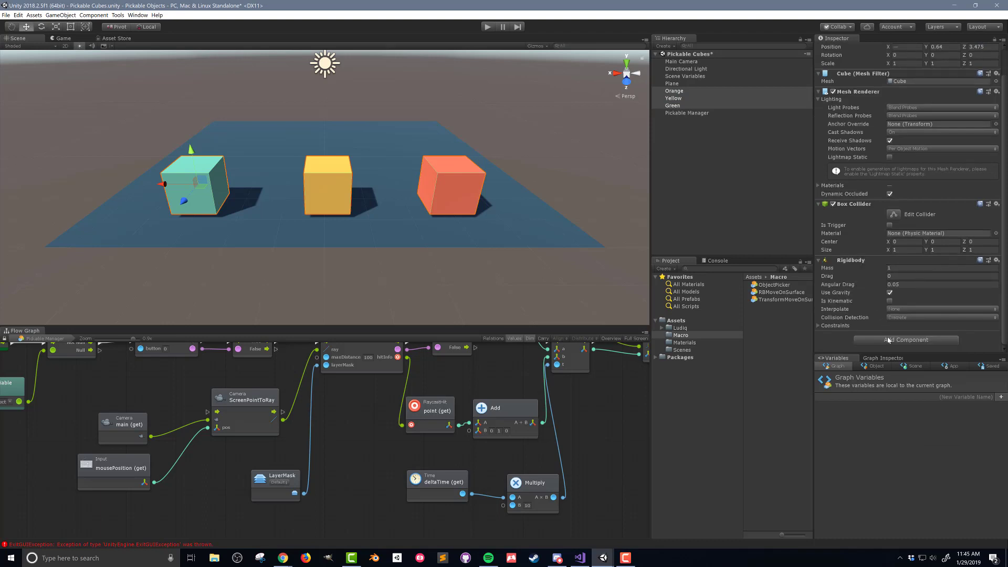
click(782, 292)
text(rigidbody)
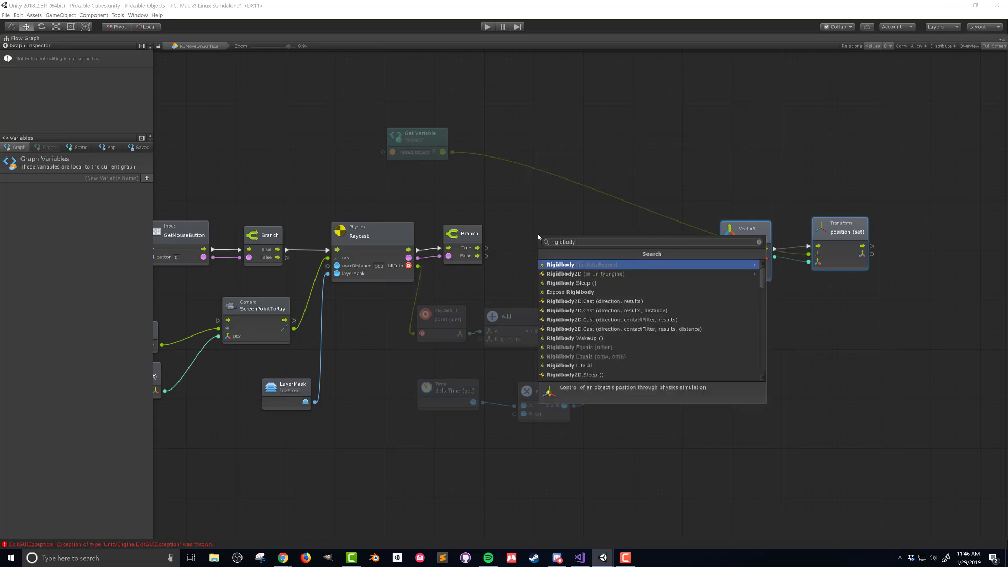
- Add a Rigidbody useGravity (set) node after the Branch, targeting Picked Object
click(560, 264)
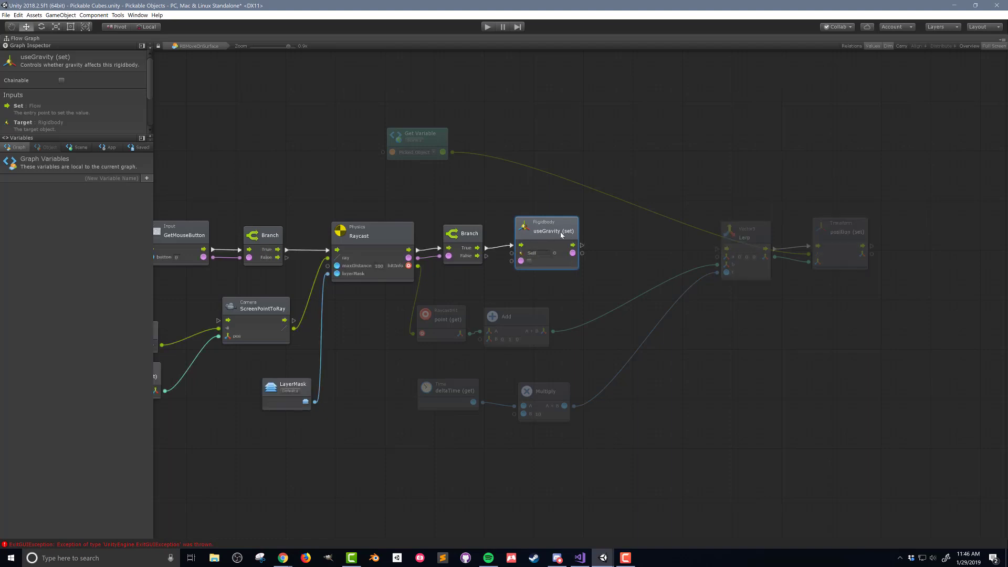
drag(546, 230, 546, 234)
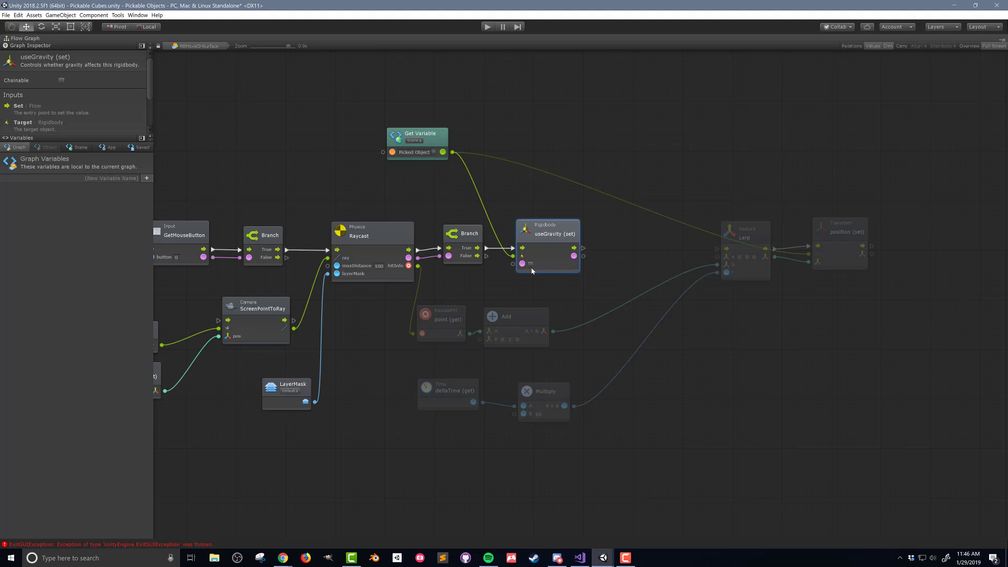
mouse_move(534, 270)
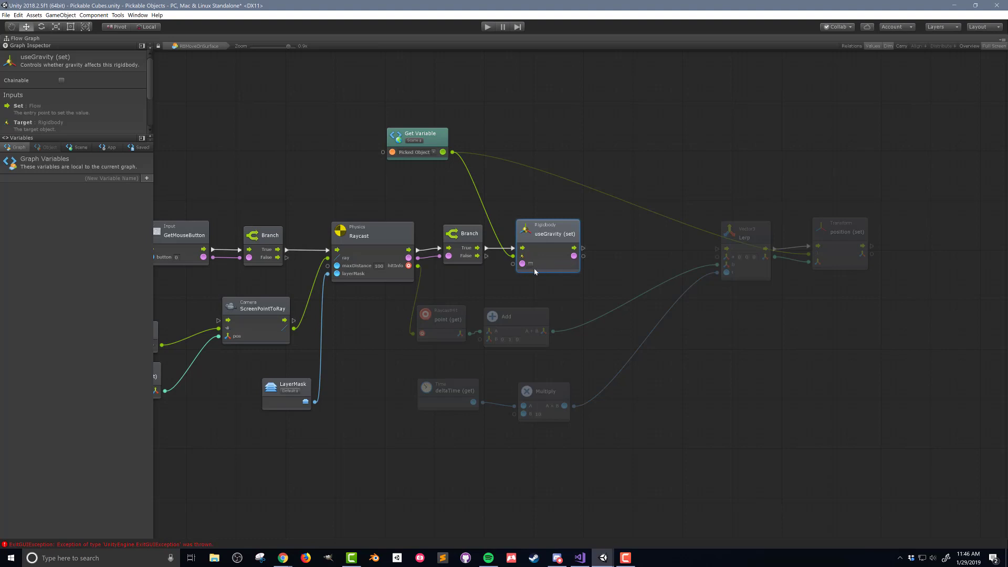
mouse_move(624, 245)
text(rigidbody iskine)
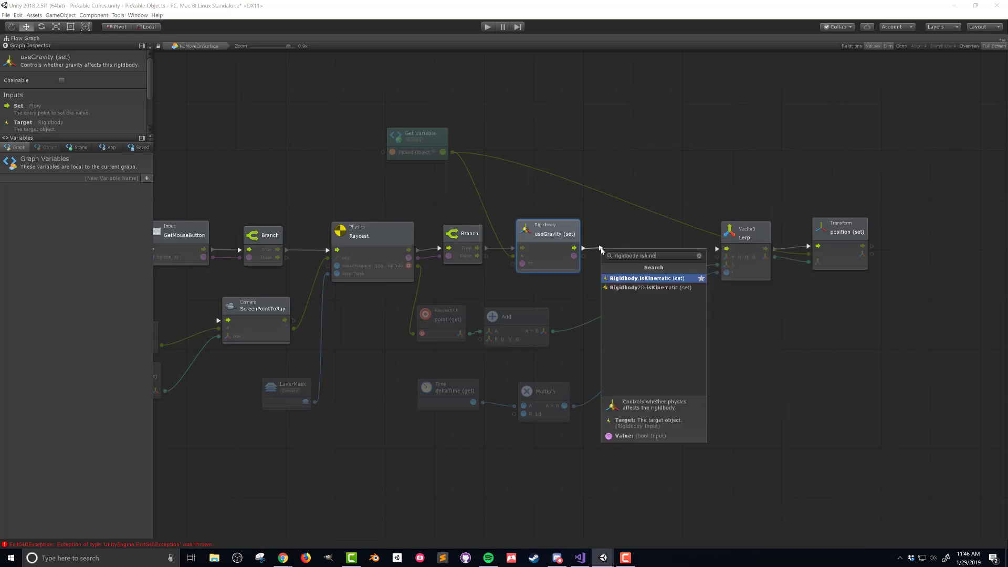
- Add a ticked Rigidbody isKinematic (set) node after useGravity, targeting Picked Object
click(647, 278)
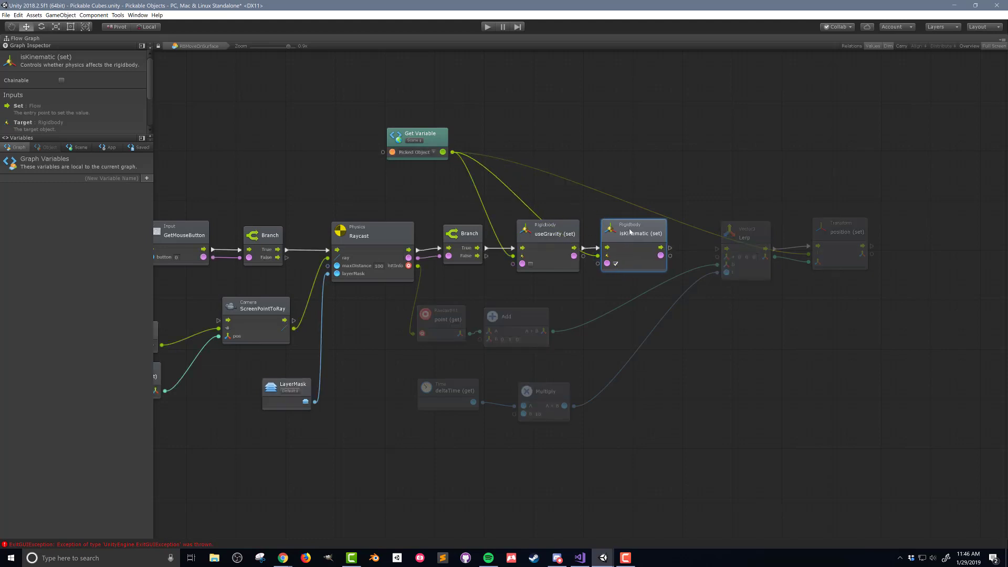
mouse_move(672, 251)
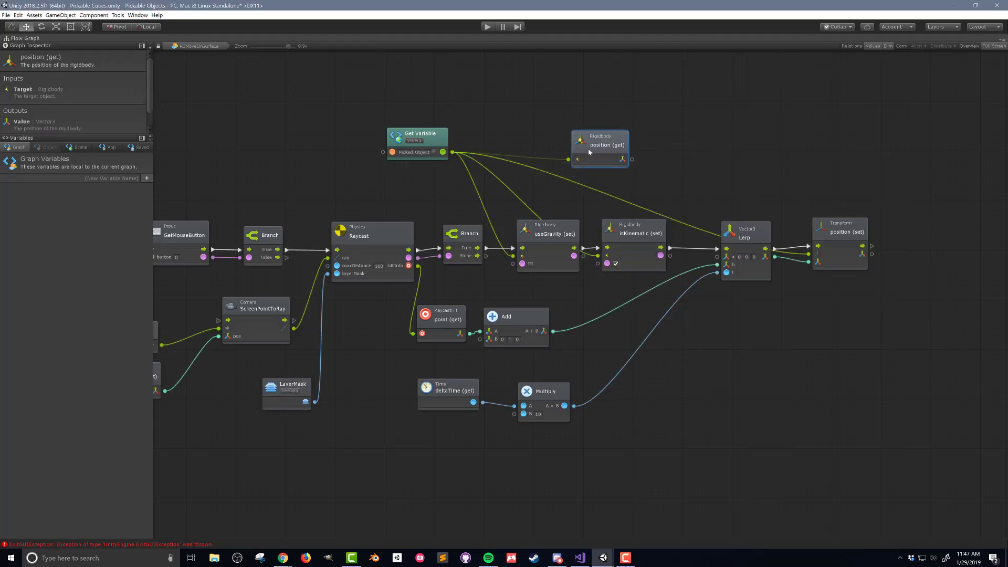
- Replace Transform position (set) with Rigidbody position (set), lerping from Rigidbody position (get)
click(839, 231)
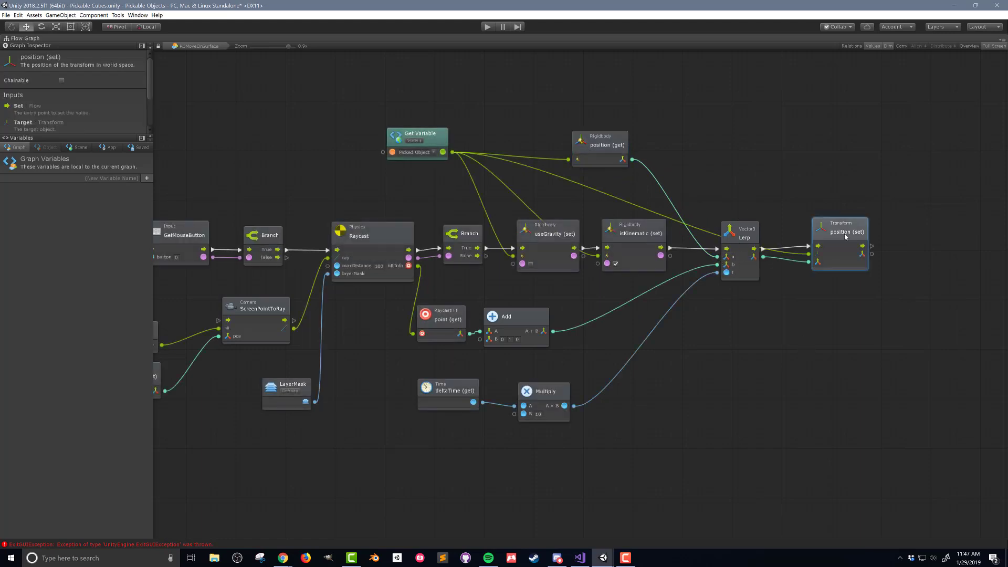
text(rigidbody pos)
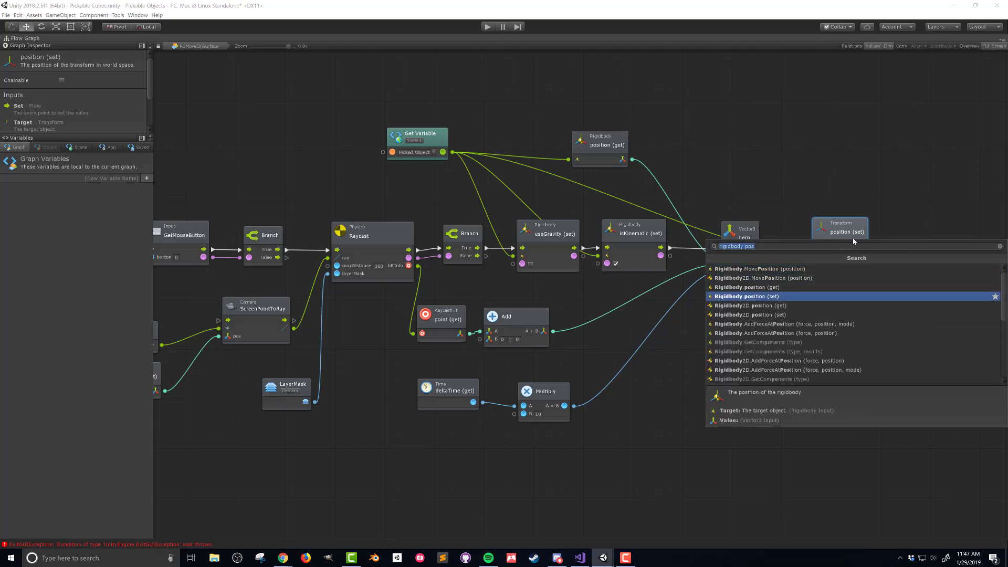
click(747, 295)
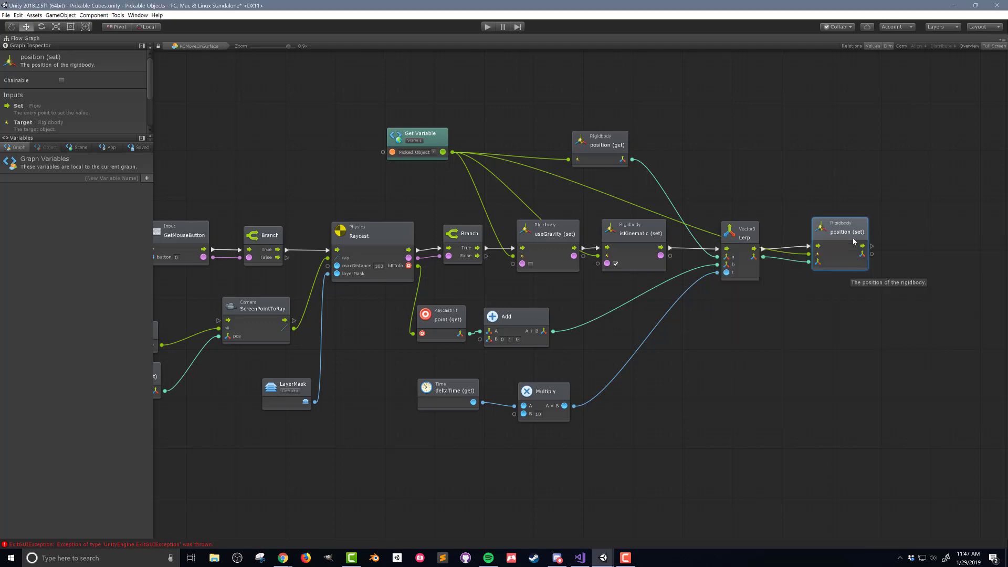
mouse_move(776, 361)
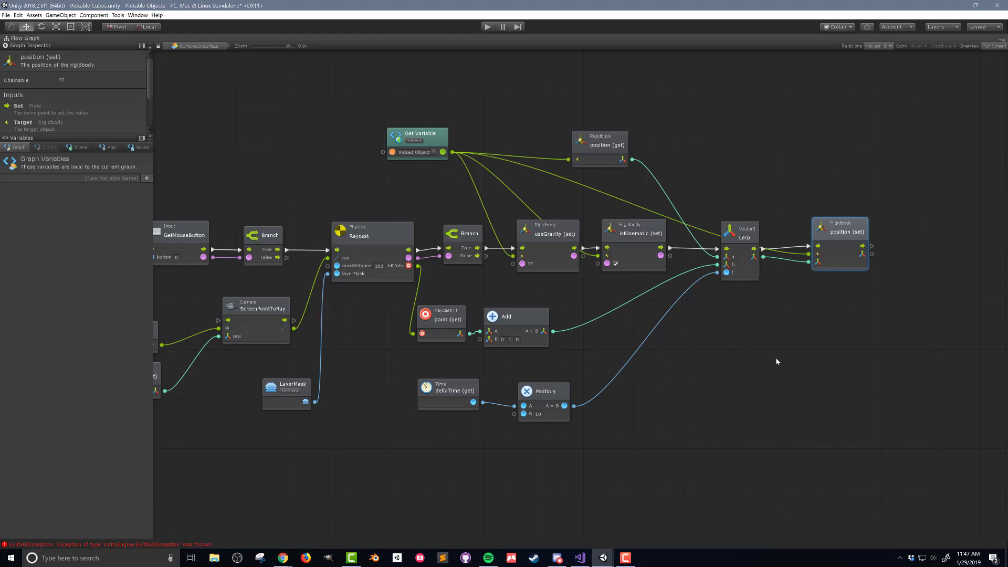
click(487, 26)
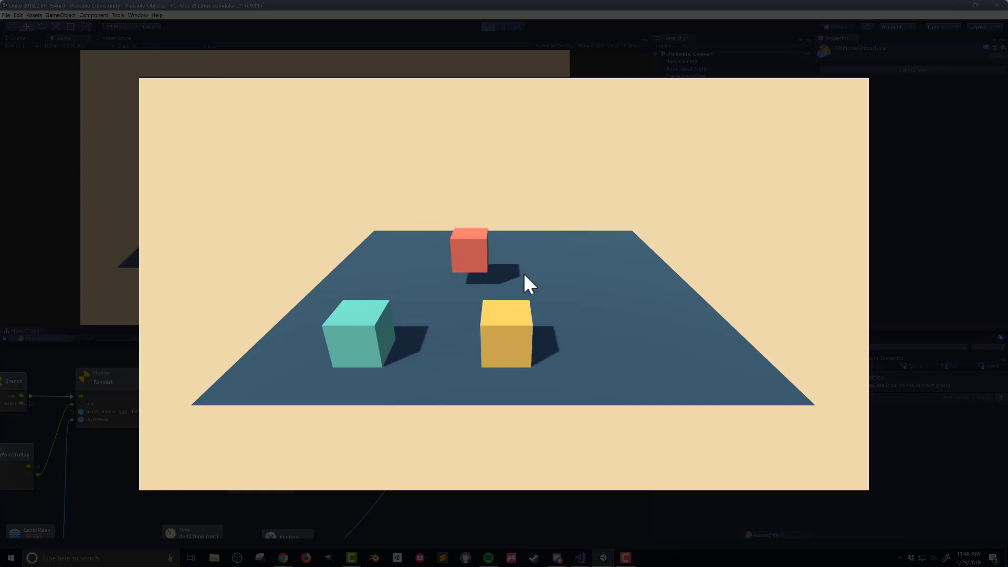
- Drag the red cube to a new spot on the plane in the Game view
drag(469, 251, 534, 315)
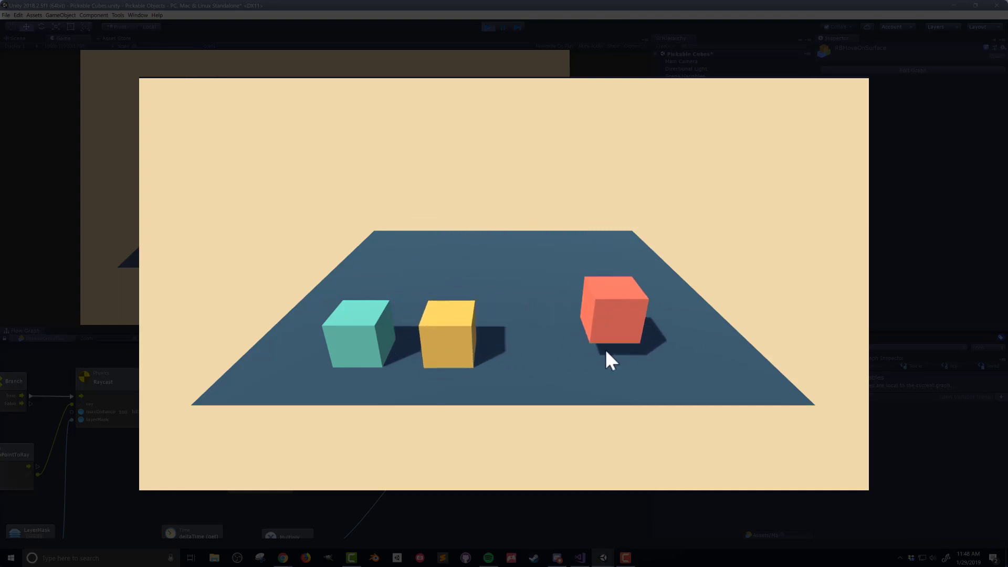
mouse_move(694, 366)
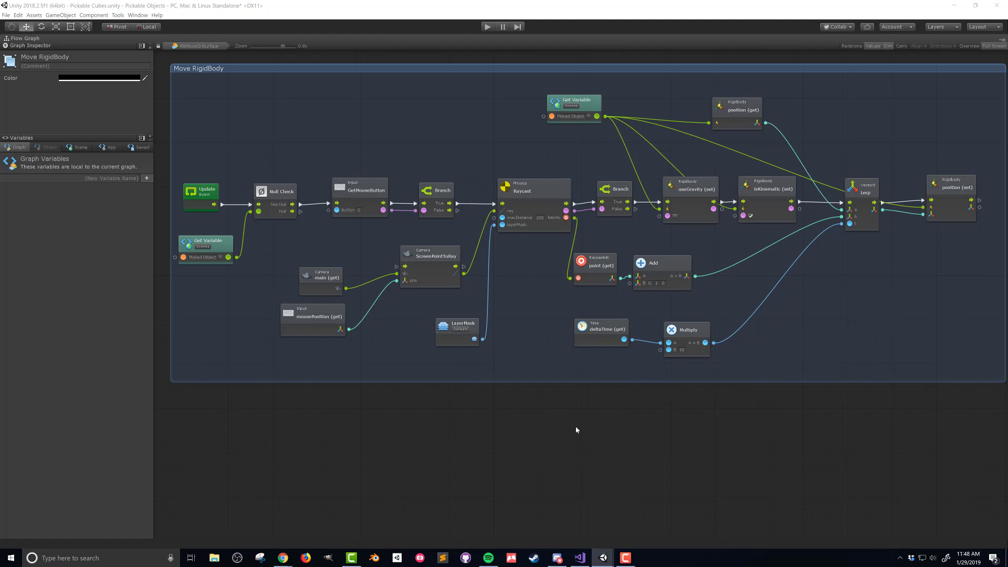
mouse_move(615, 442)
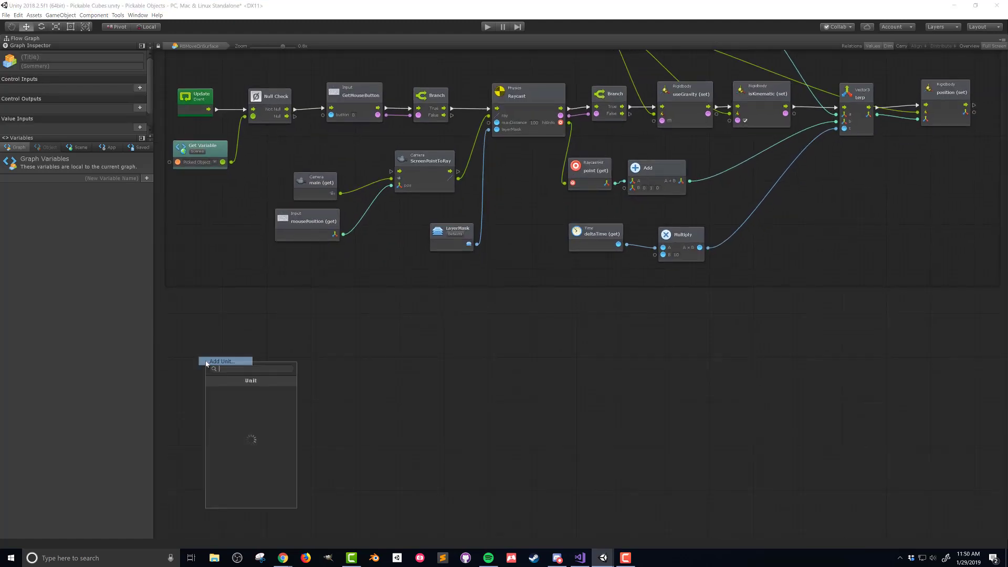
- Add Update, Null Check on Picked Object, GetMouseButtonUp, Branch, useGravity on, isKinematic off
click(250, 381)
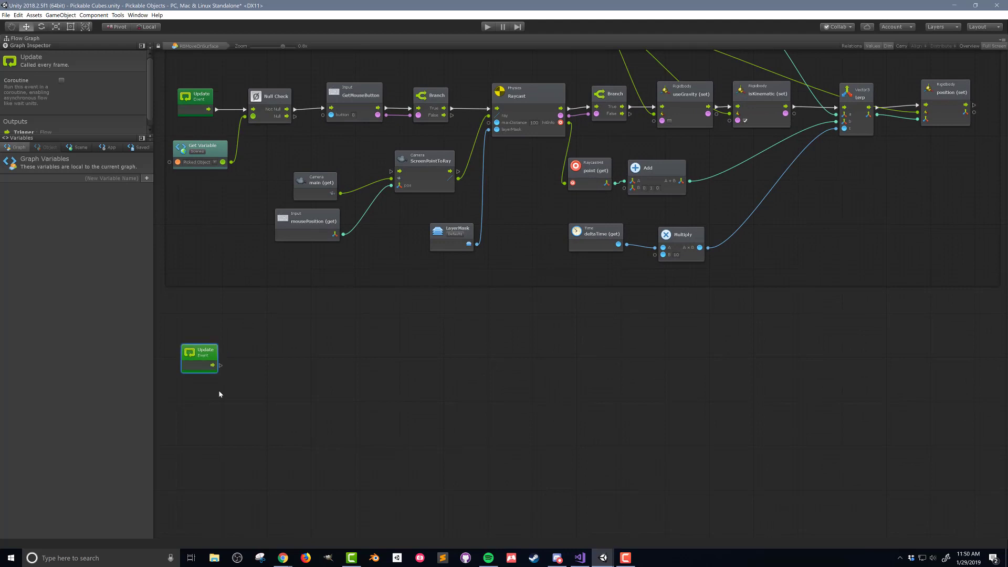
click(80, 147)
text(input get mouse button)
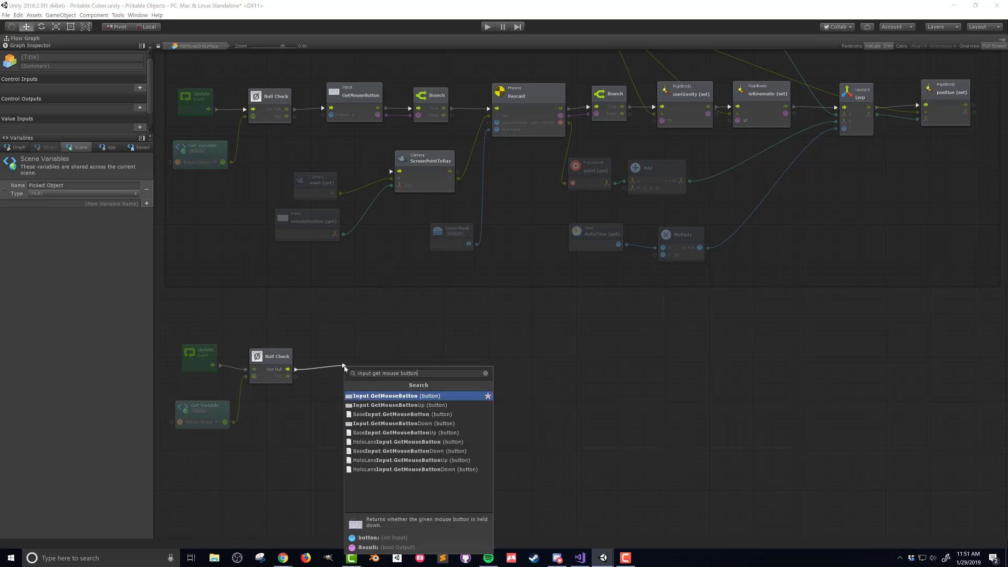
click(398, 404)
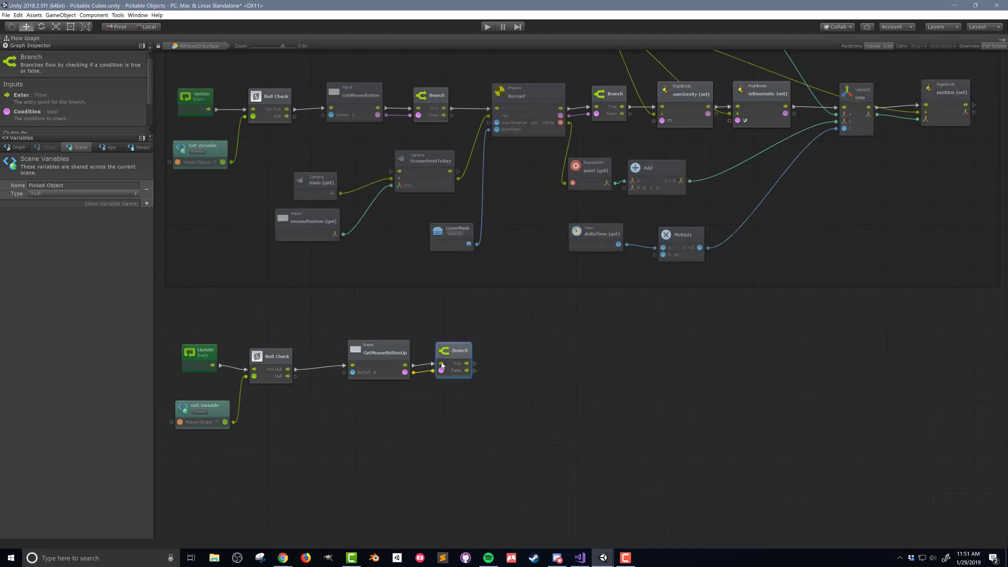
click(453, 353)
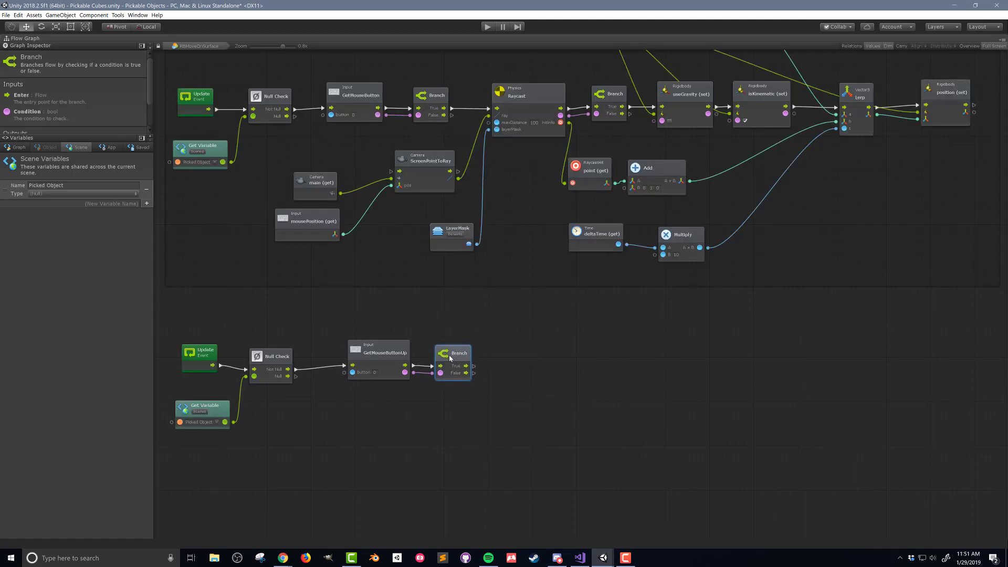
mouse_move(555, 393)
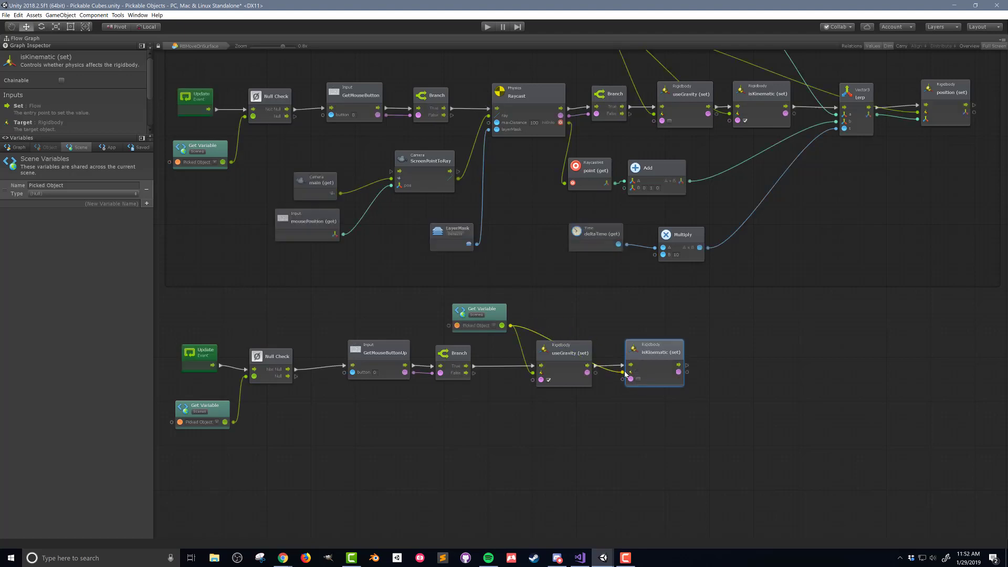
click(169, 295)
text(Reset Rigidbody Values)
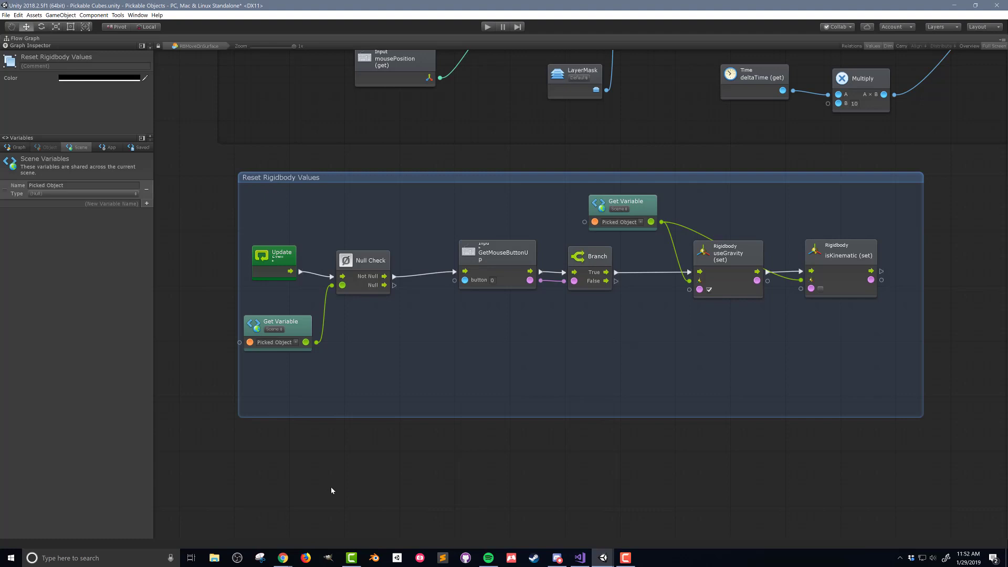
- Replace the Update event with a Fixed Update event
right_click(273, 255)
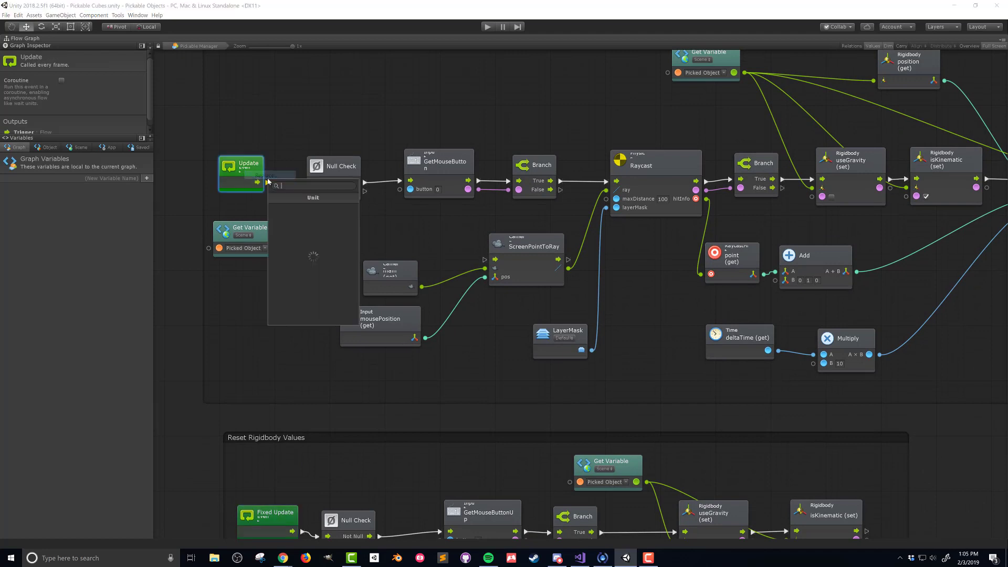
text(fix)
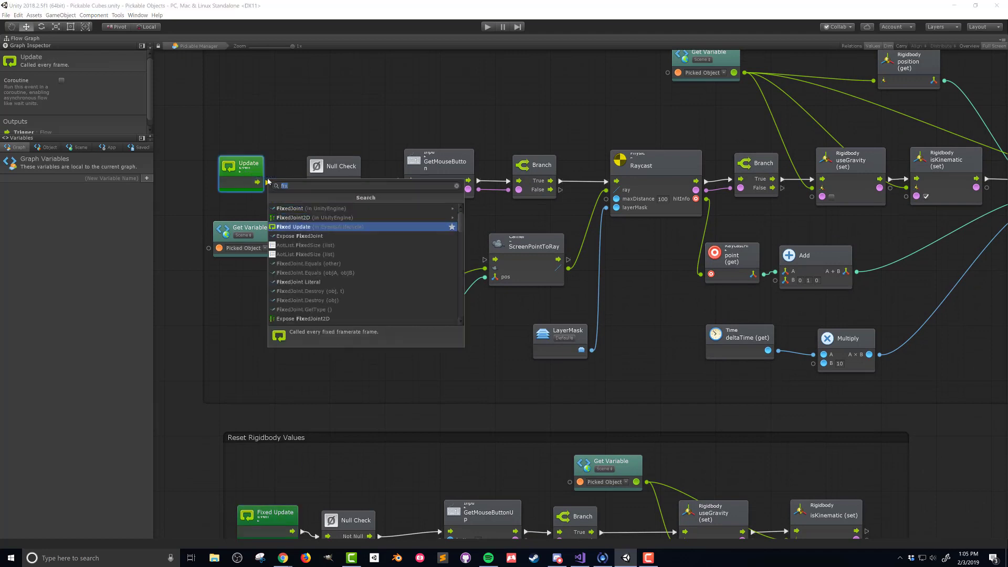
click(293, 226)
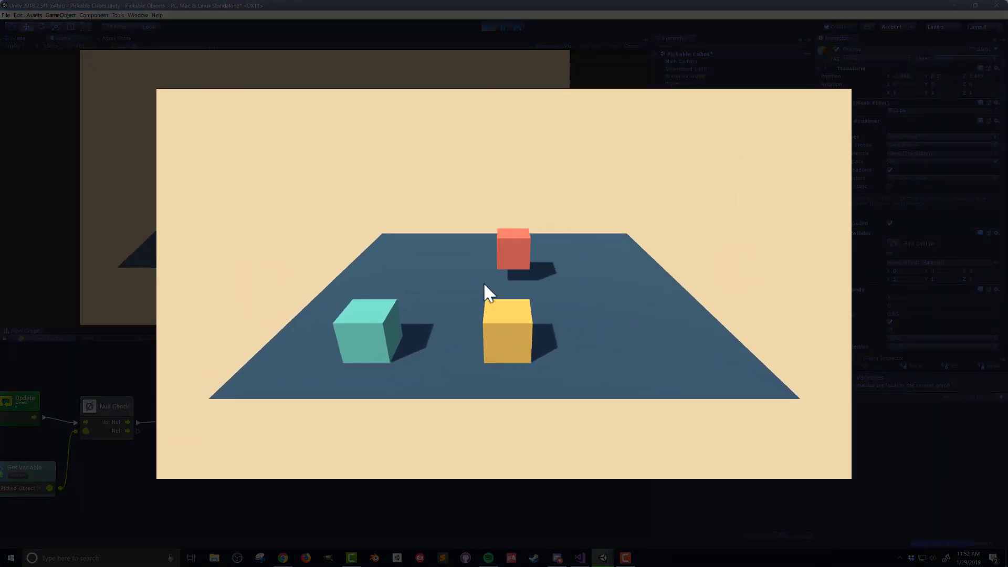
- Drag the red cube beside the yellow cube on the plane's right and release it
drag(513, 247, 633, 325)
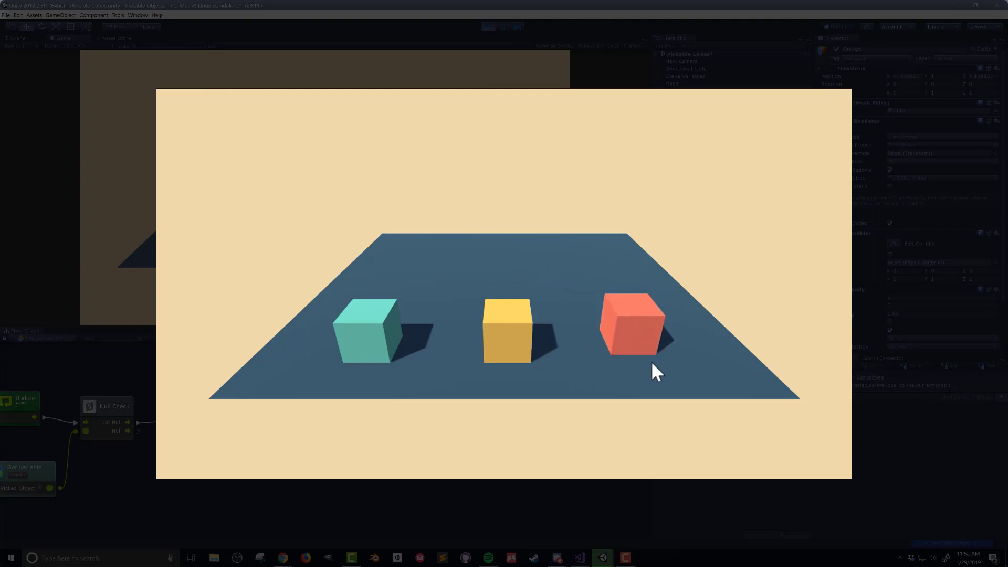